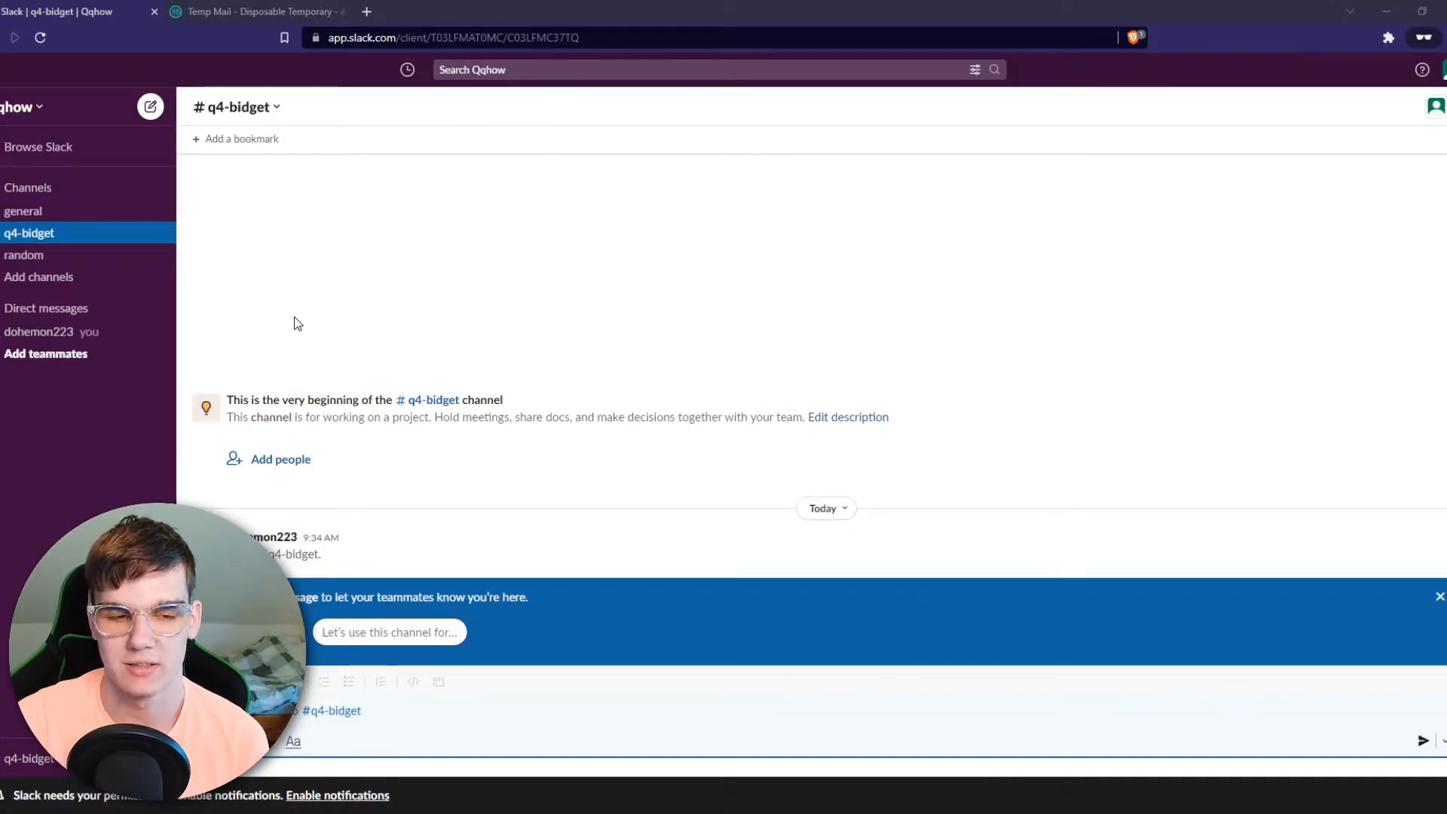
mouse_move(1433, 106)
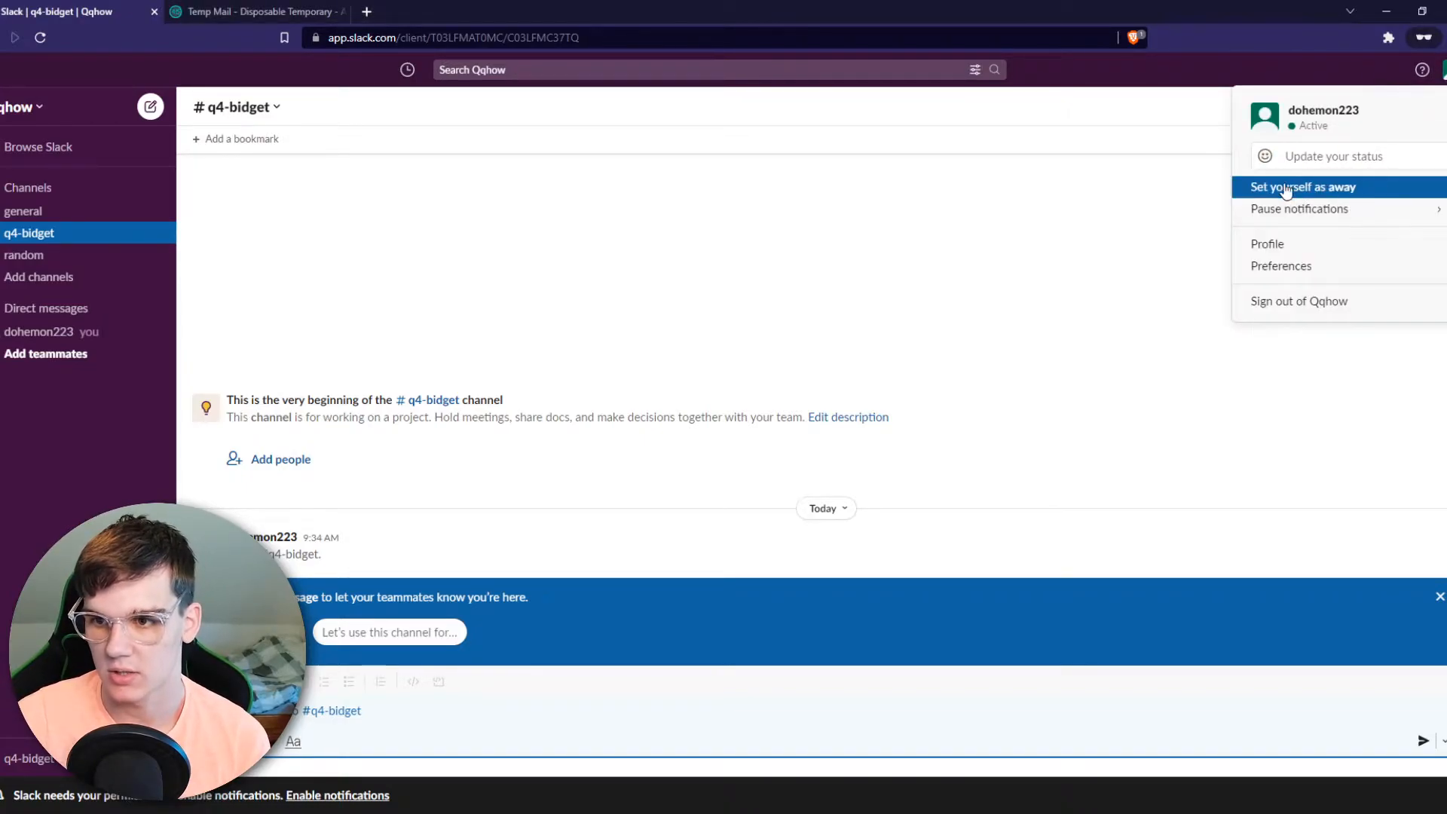
Set your Slack status to away from the profile avatar menu.
click(1308, 220)
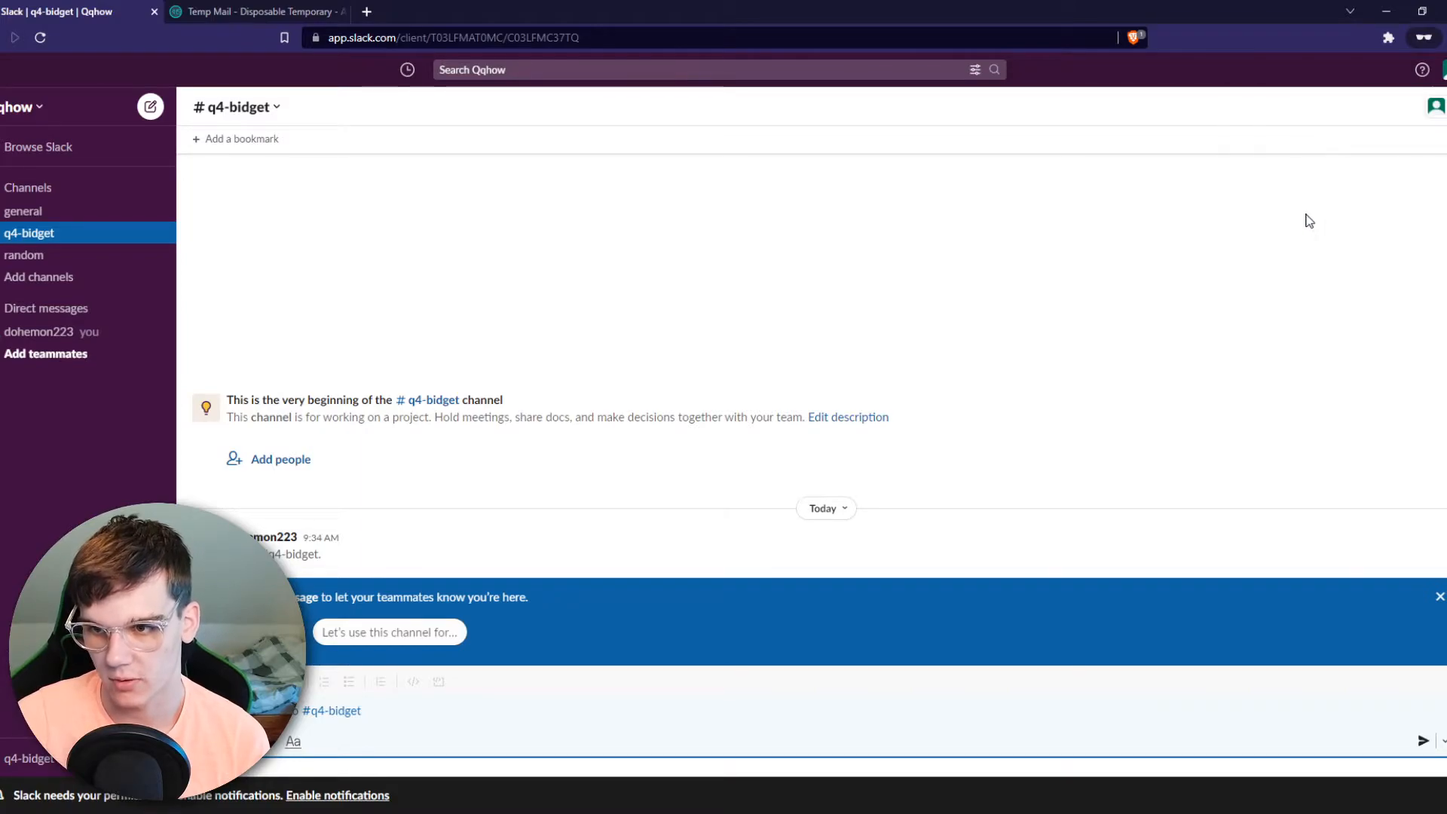
click(1433, 105)
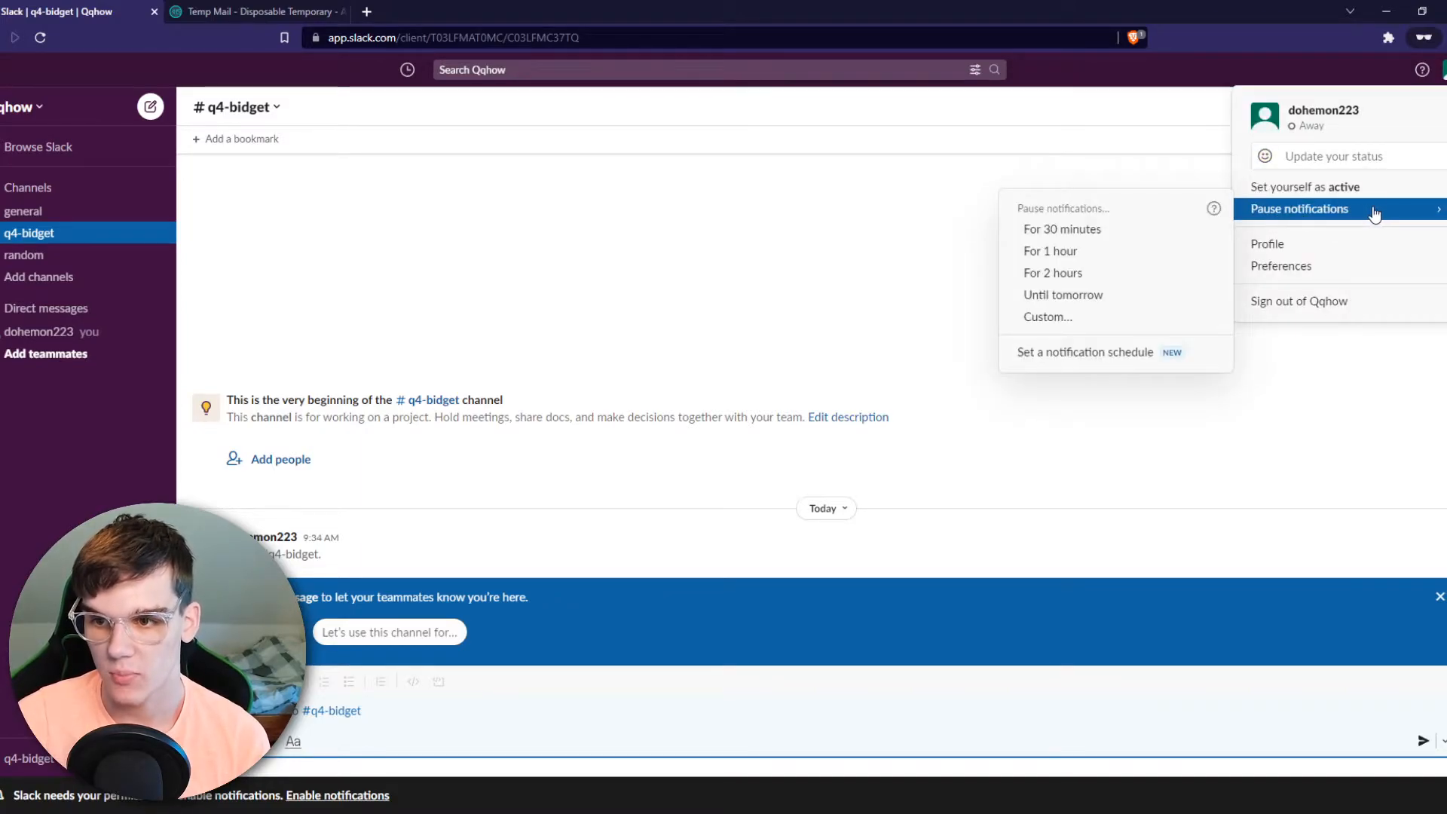
mouse_move(1050, 251)
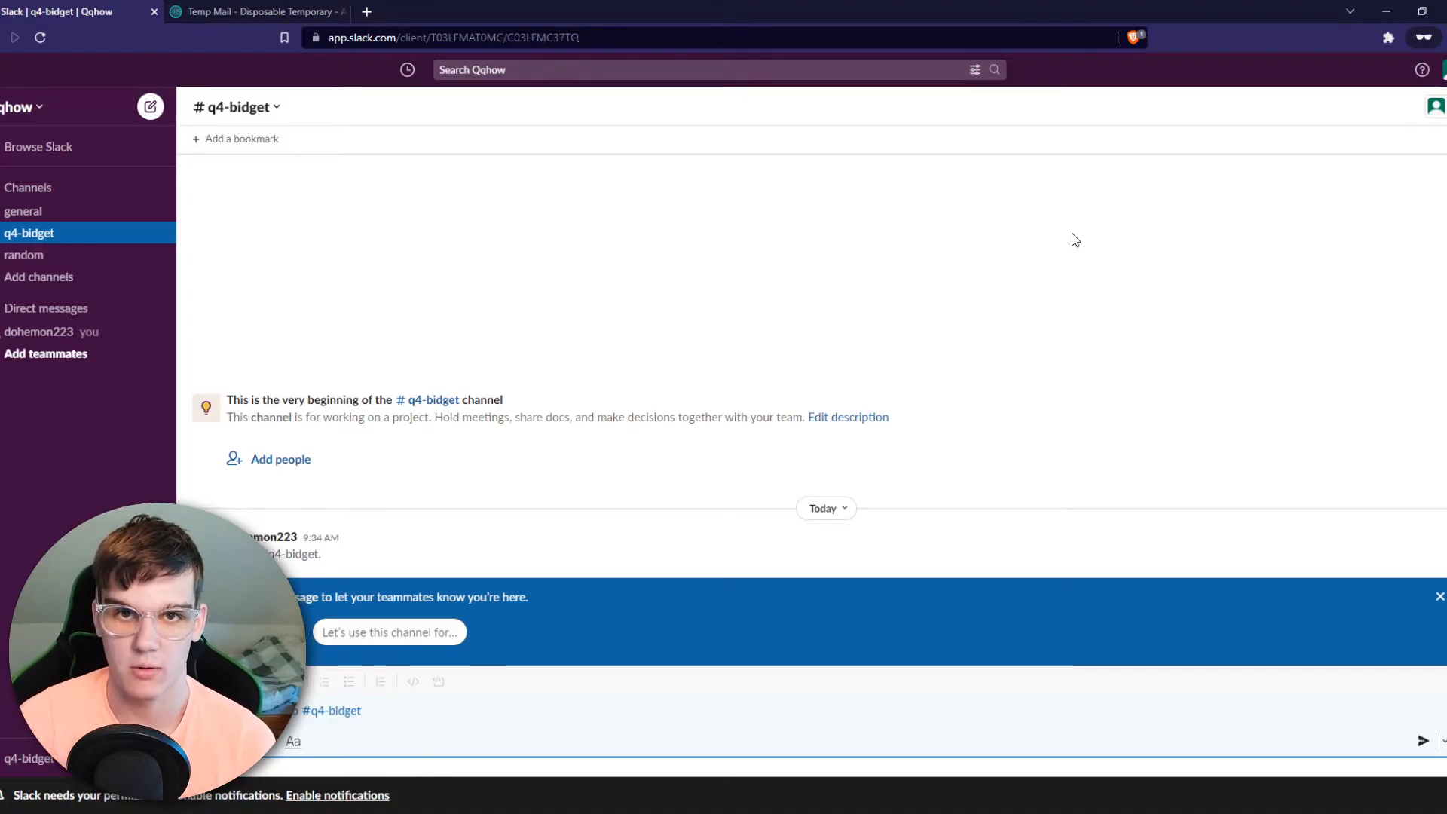
View the custom pause-notifications prompt and dismiss it without pausing.
click(1433, 106)
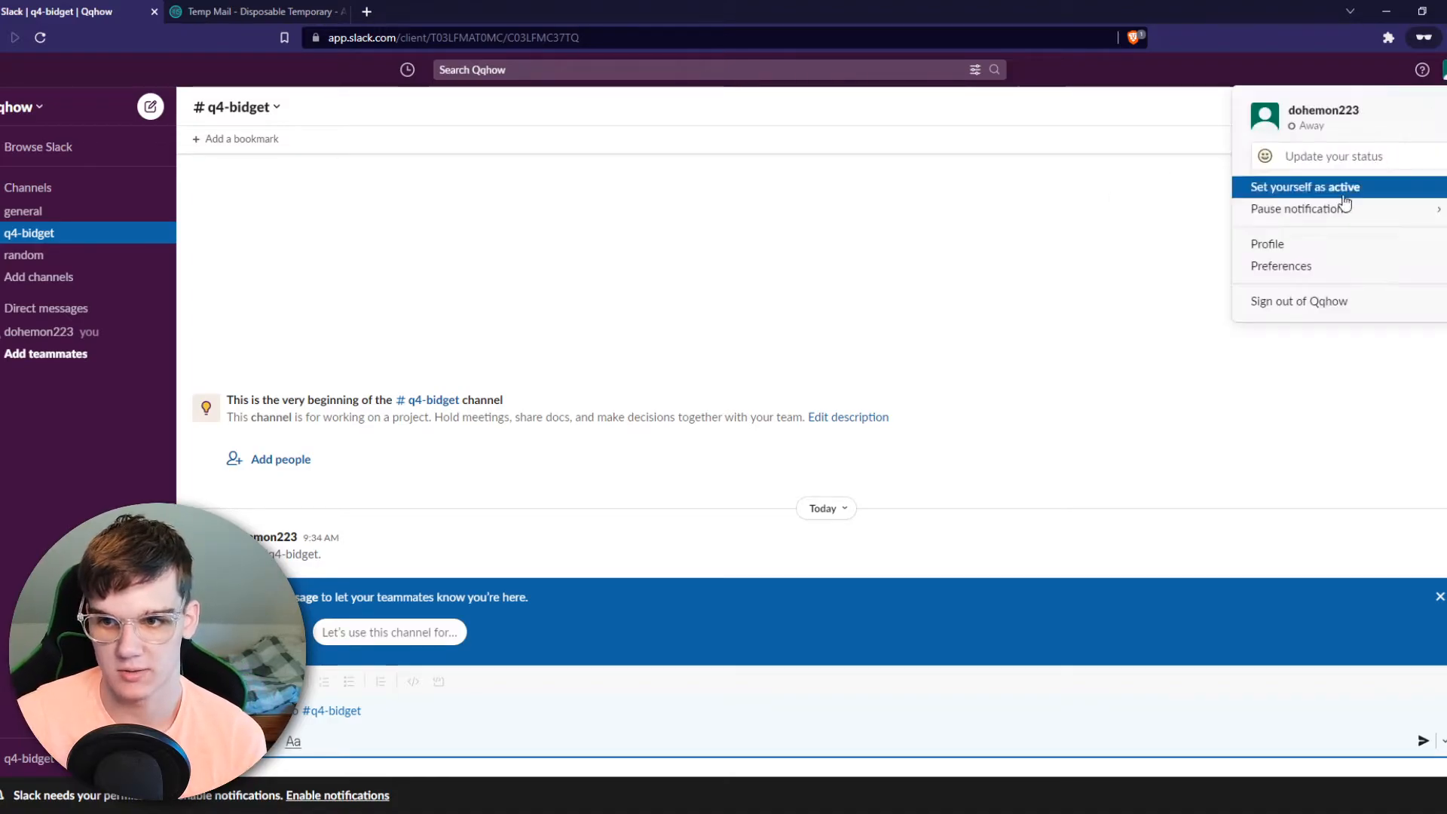
click(1298, 208)
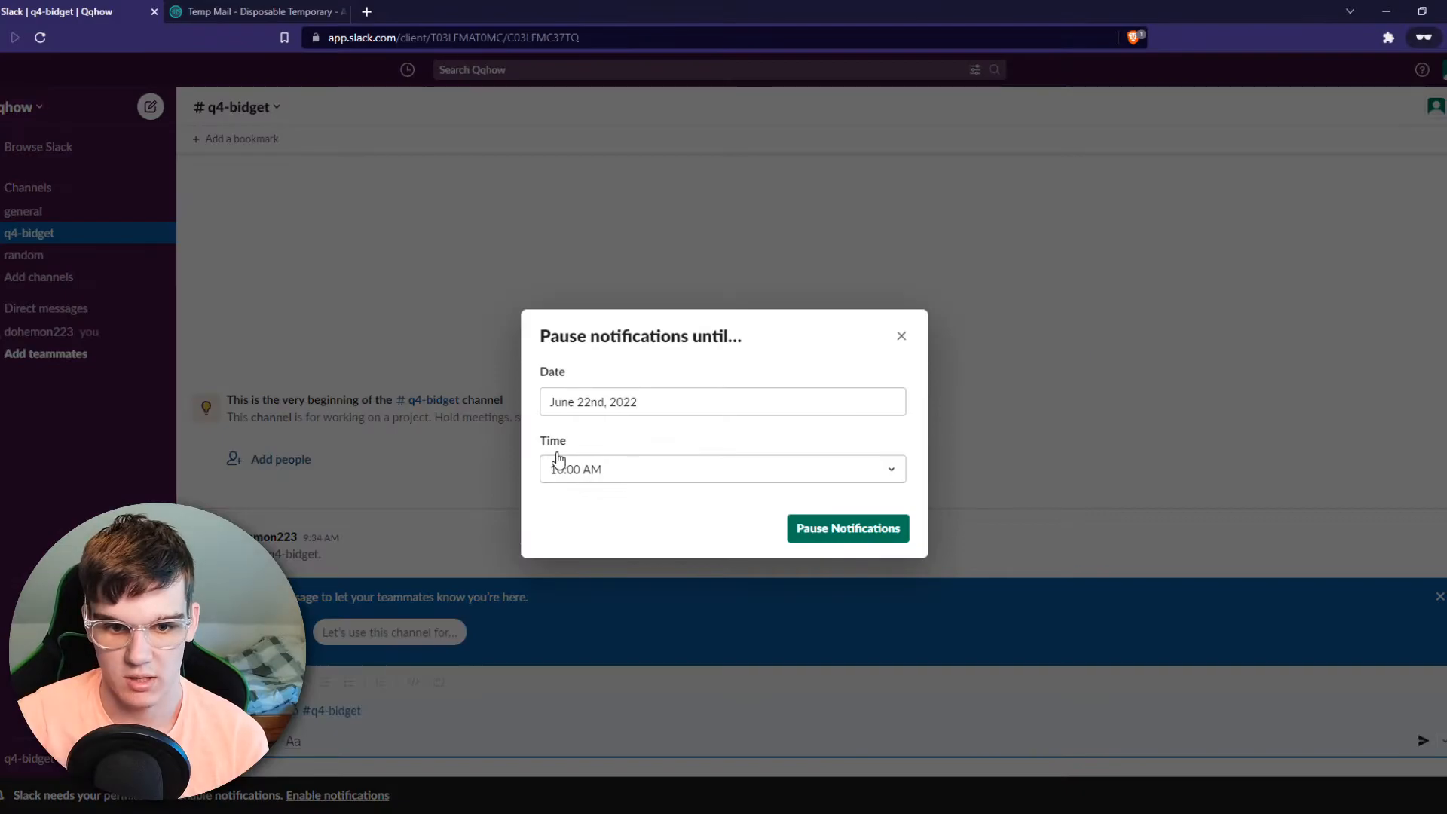
click(722, 401)
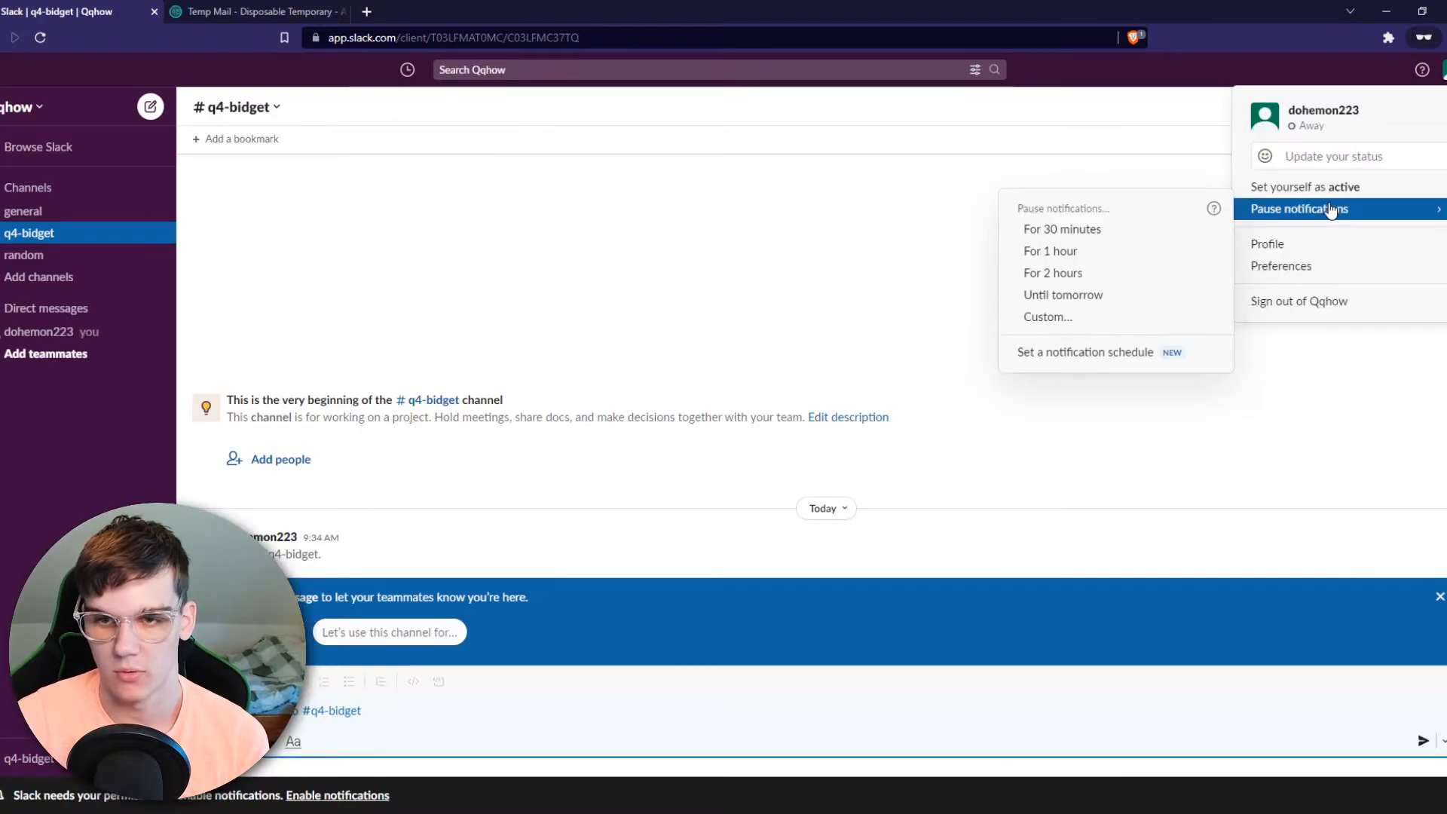
mouse_move(1052, 273)
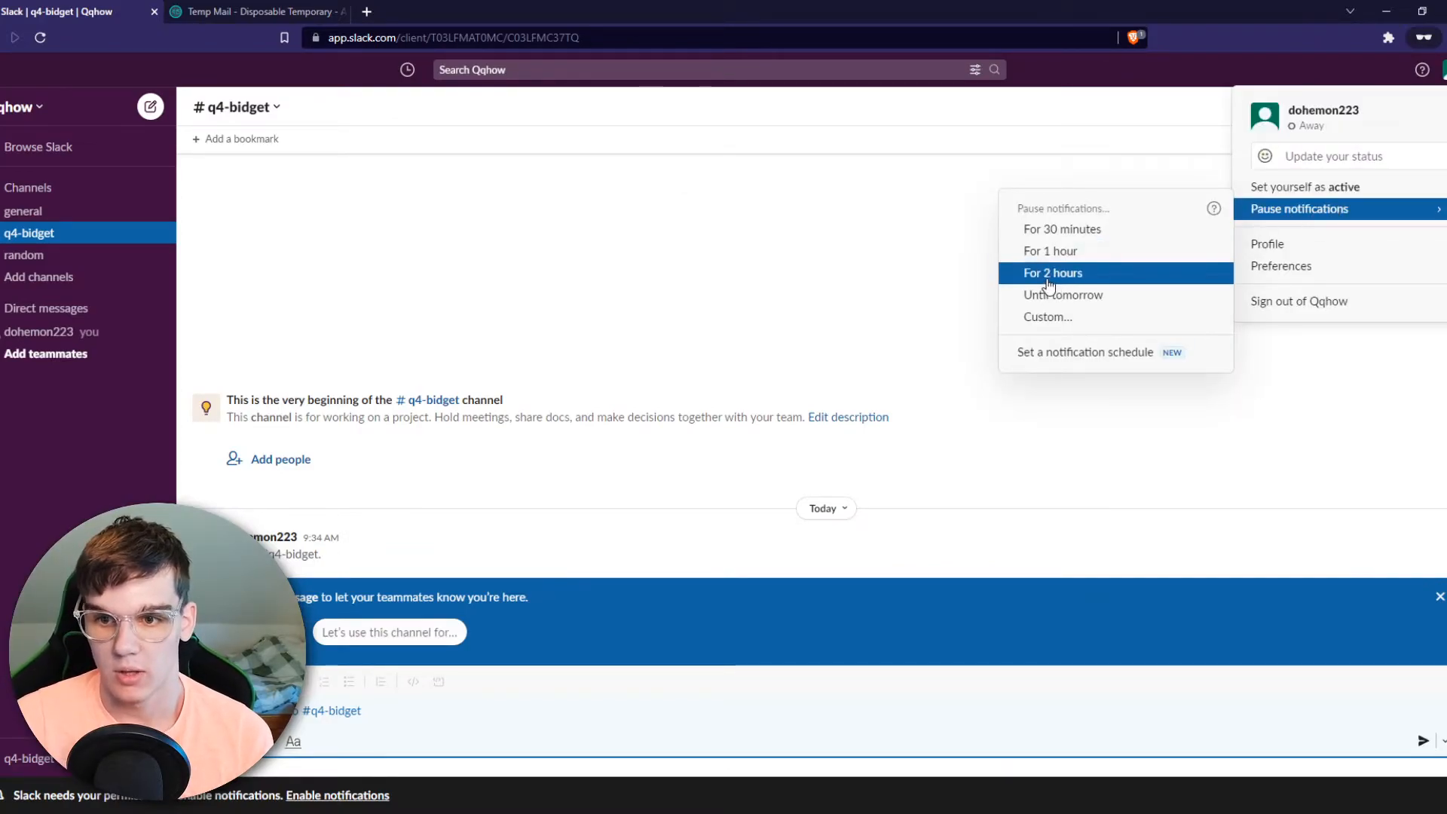
mouse_move(1115, 351)
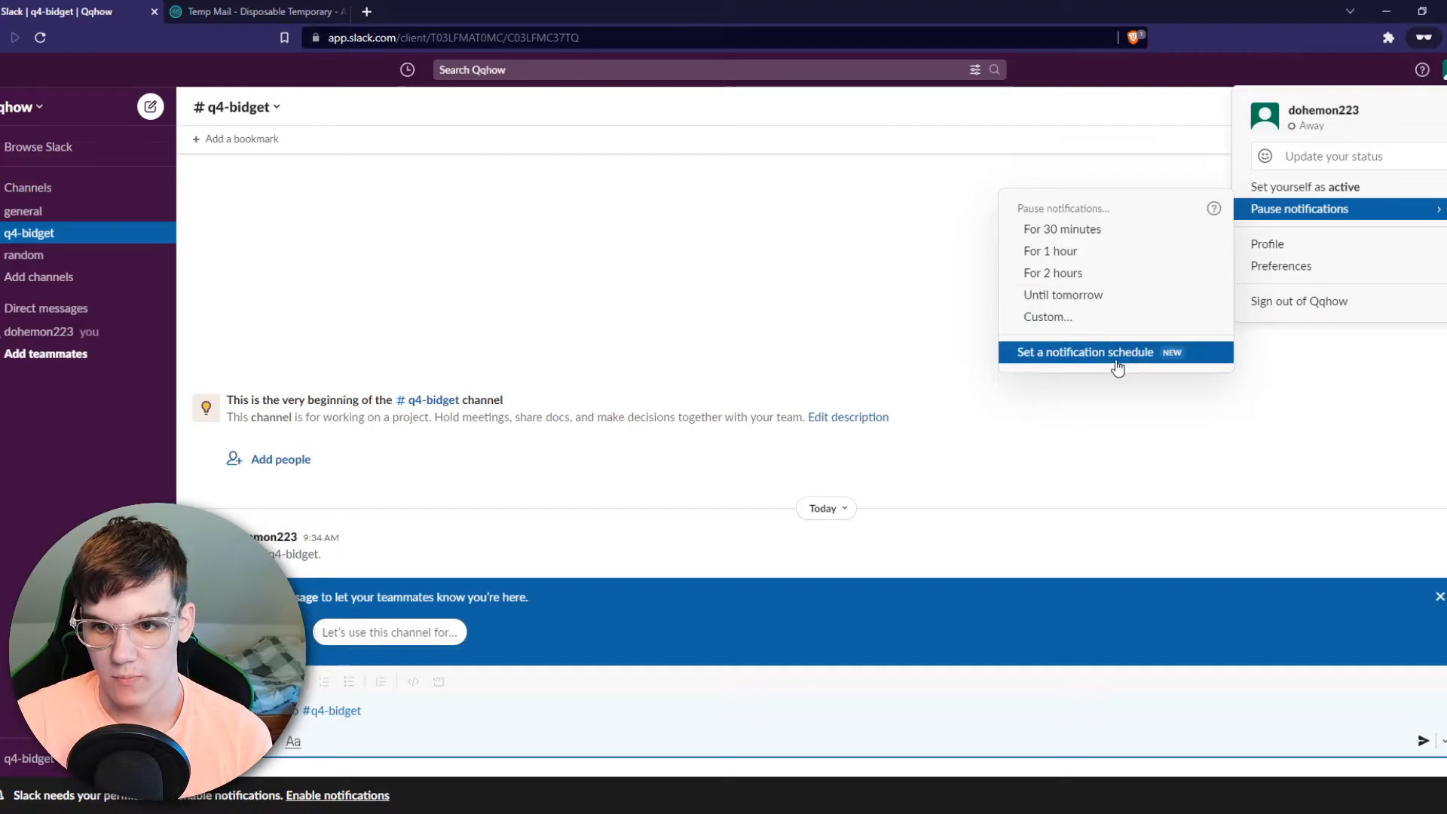
Allow notifications every day starting at 9:00 AM in the notification schedule.
click(1085, 351)
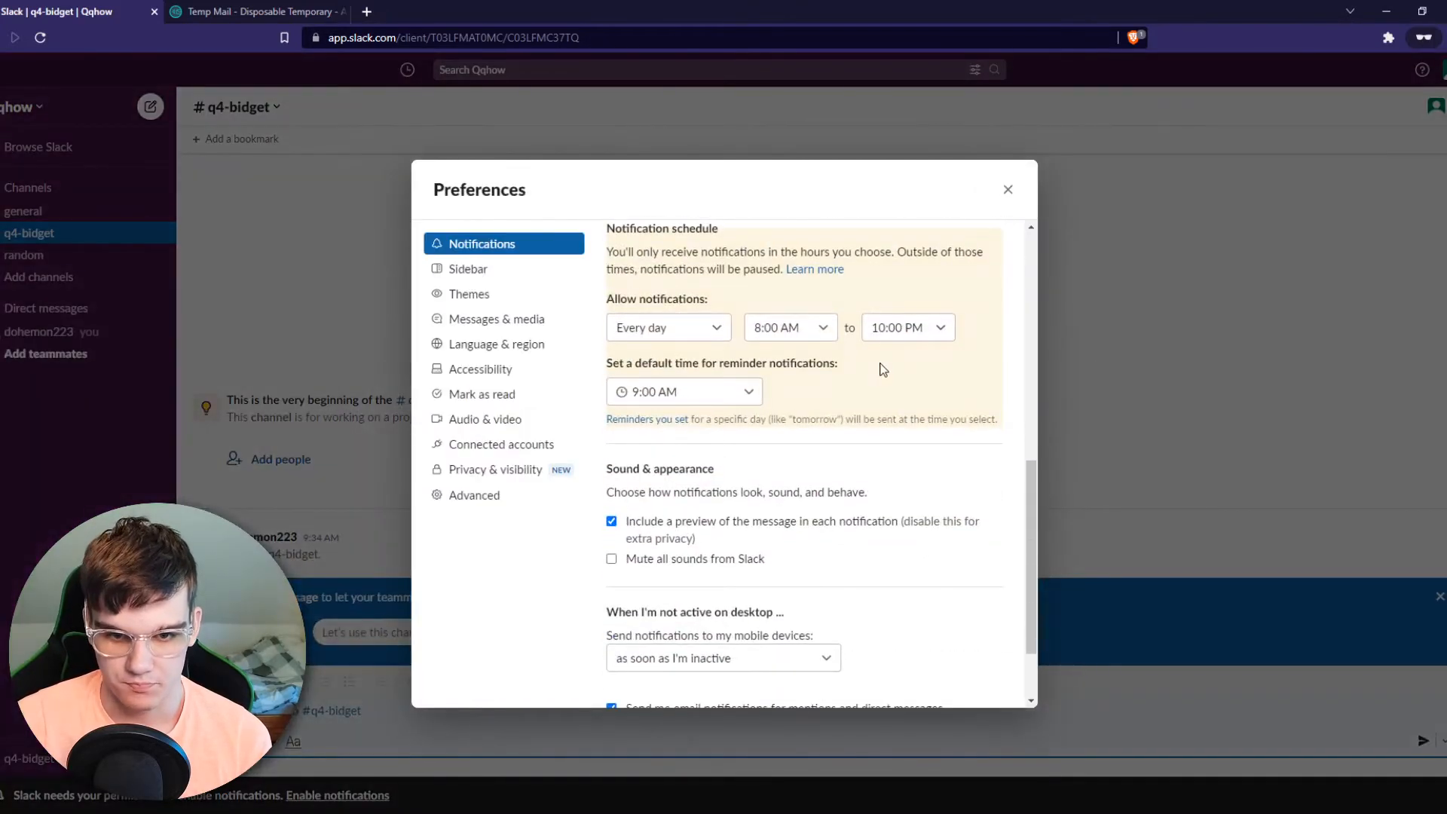
scroll(up, 3)
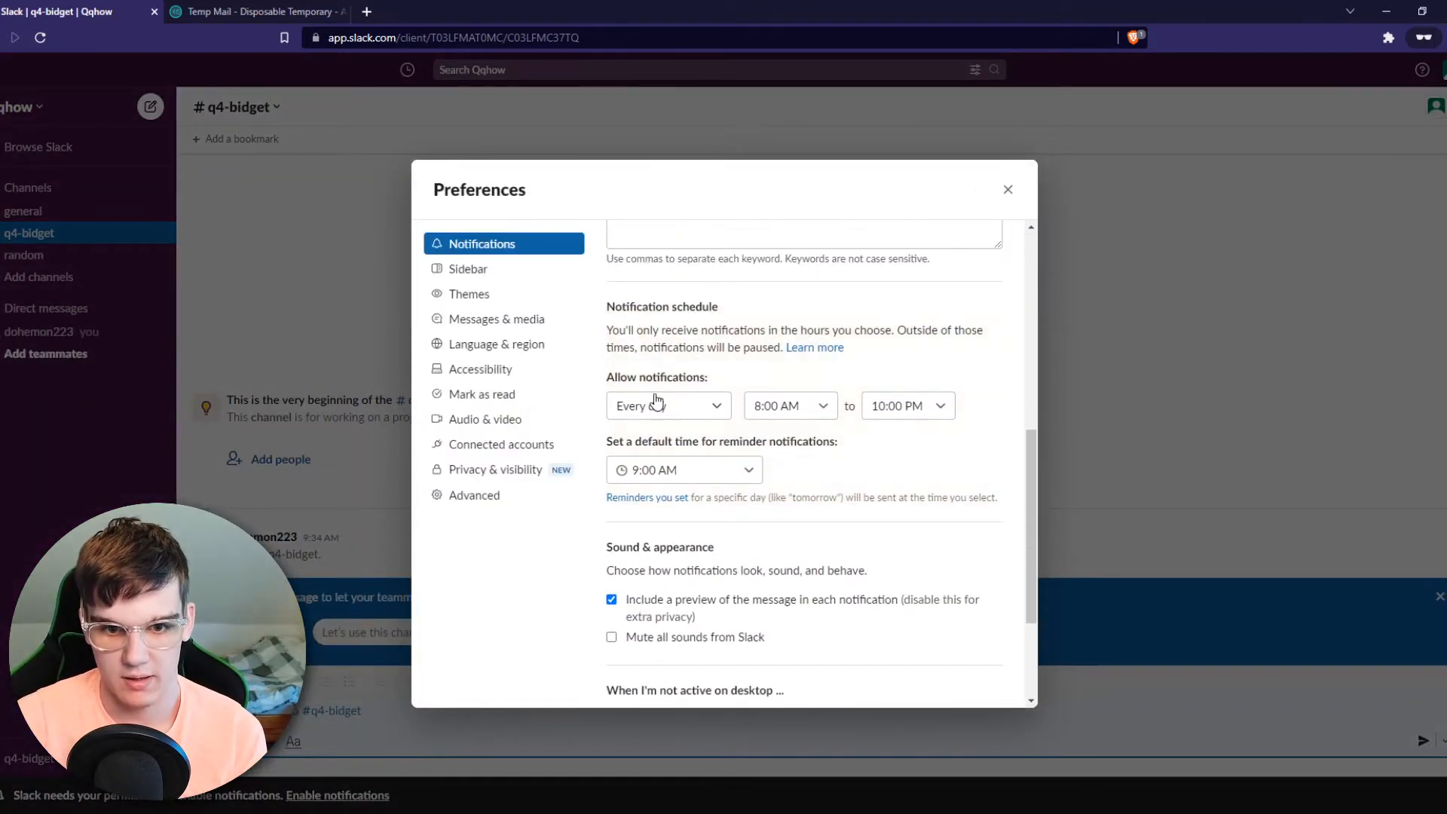
click(668, 406)
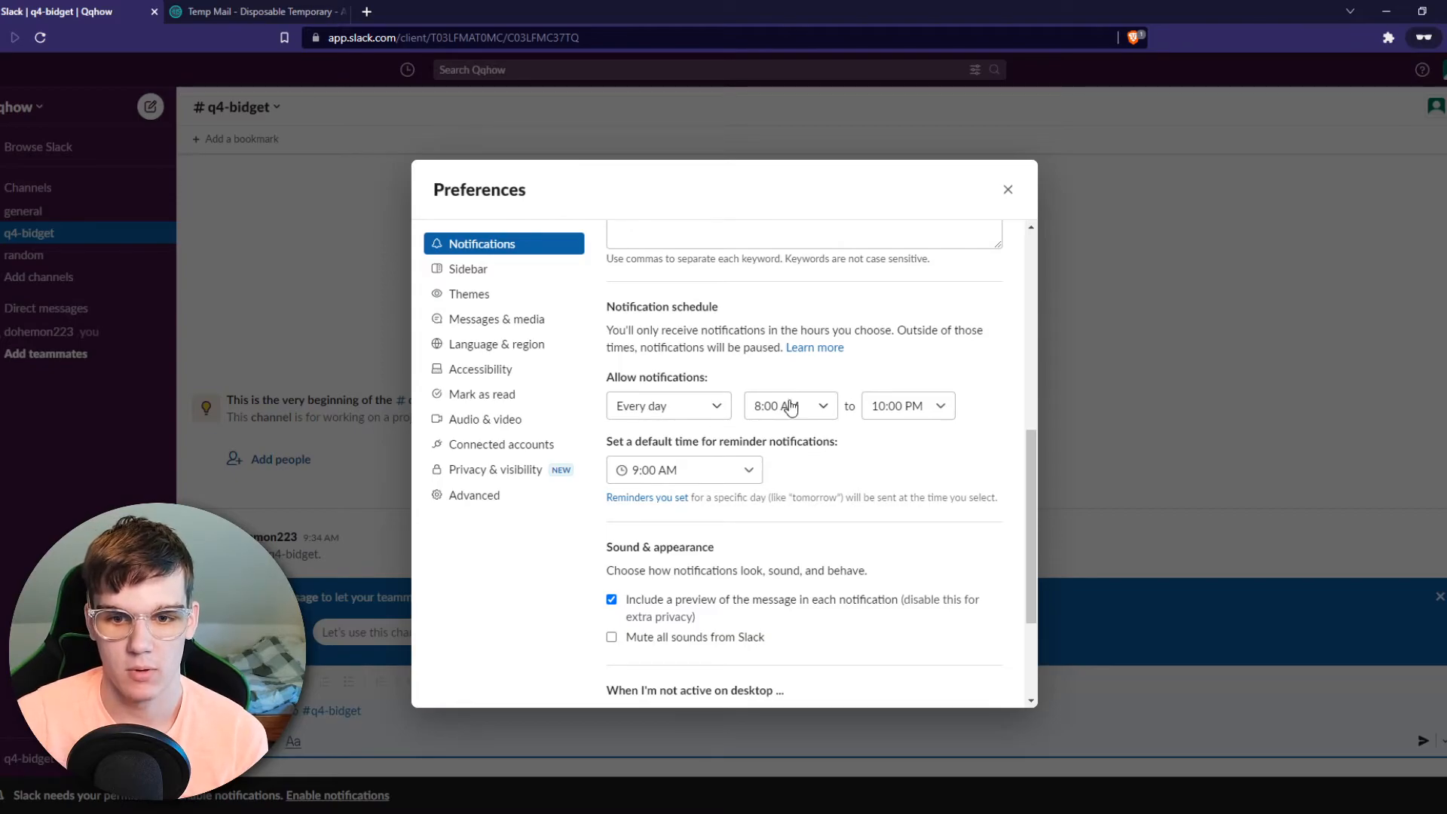
click(789, 405)
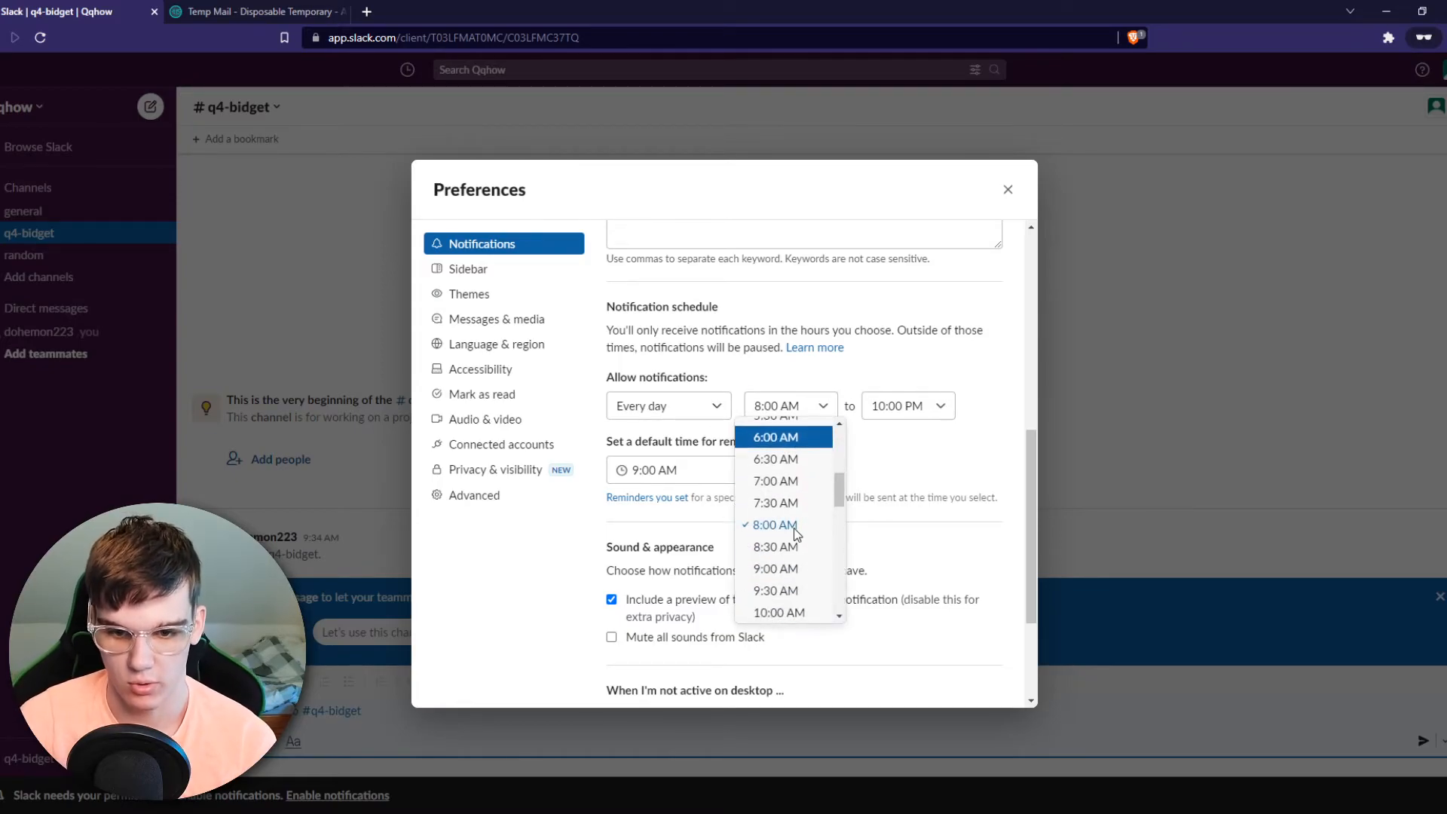
click(775, 568)
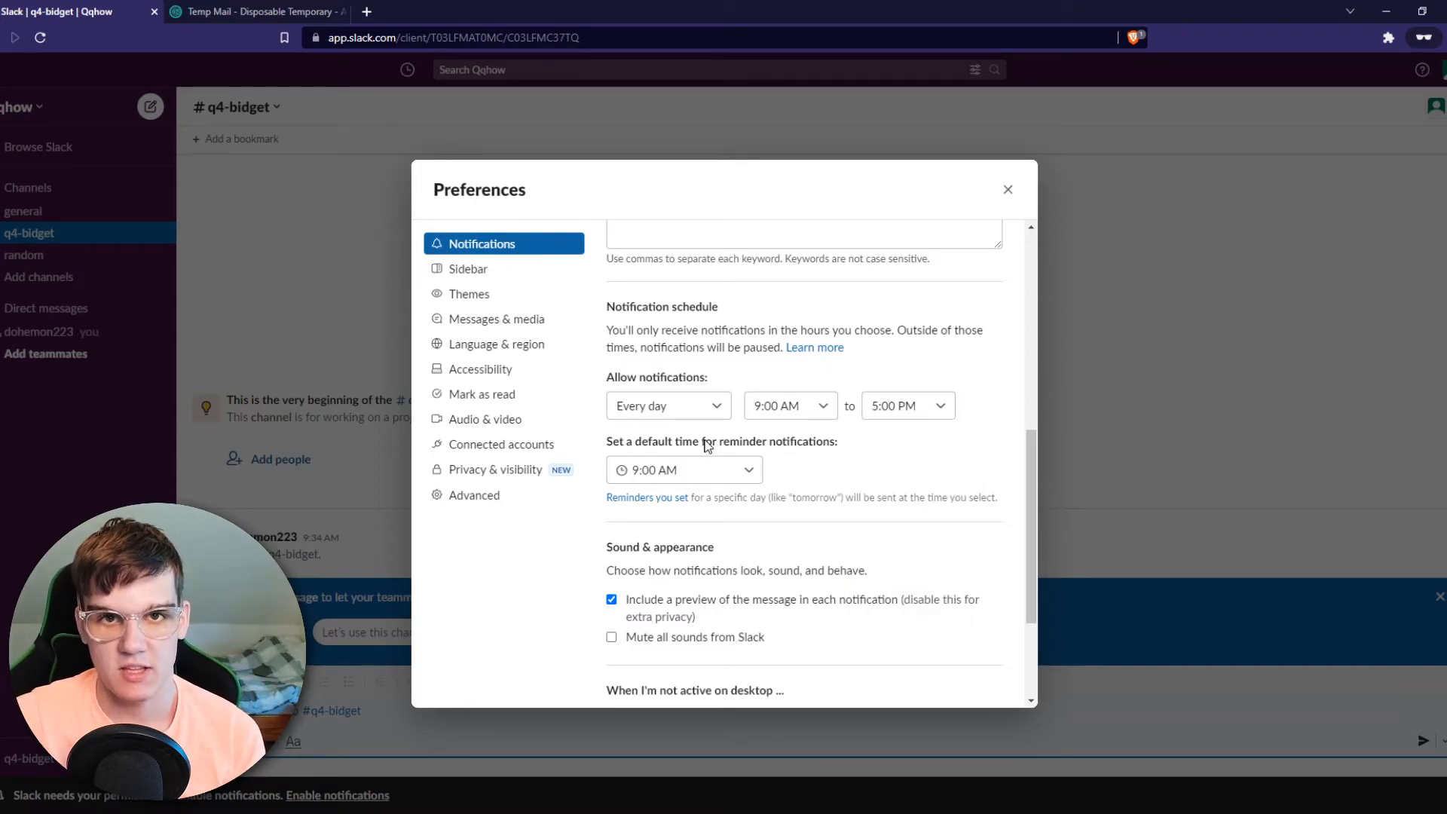
mouse_move(1338, 698)
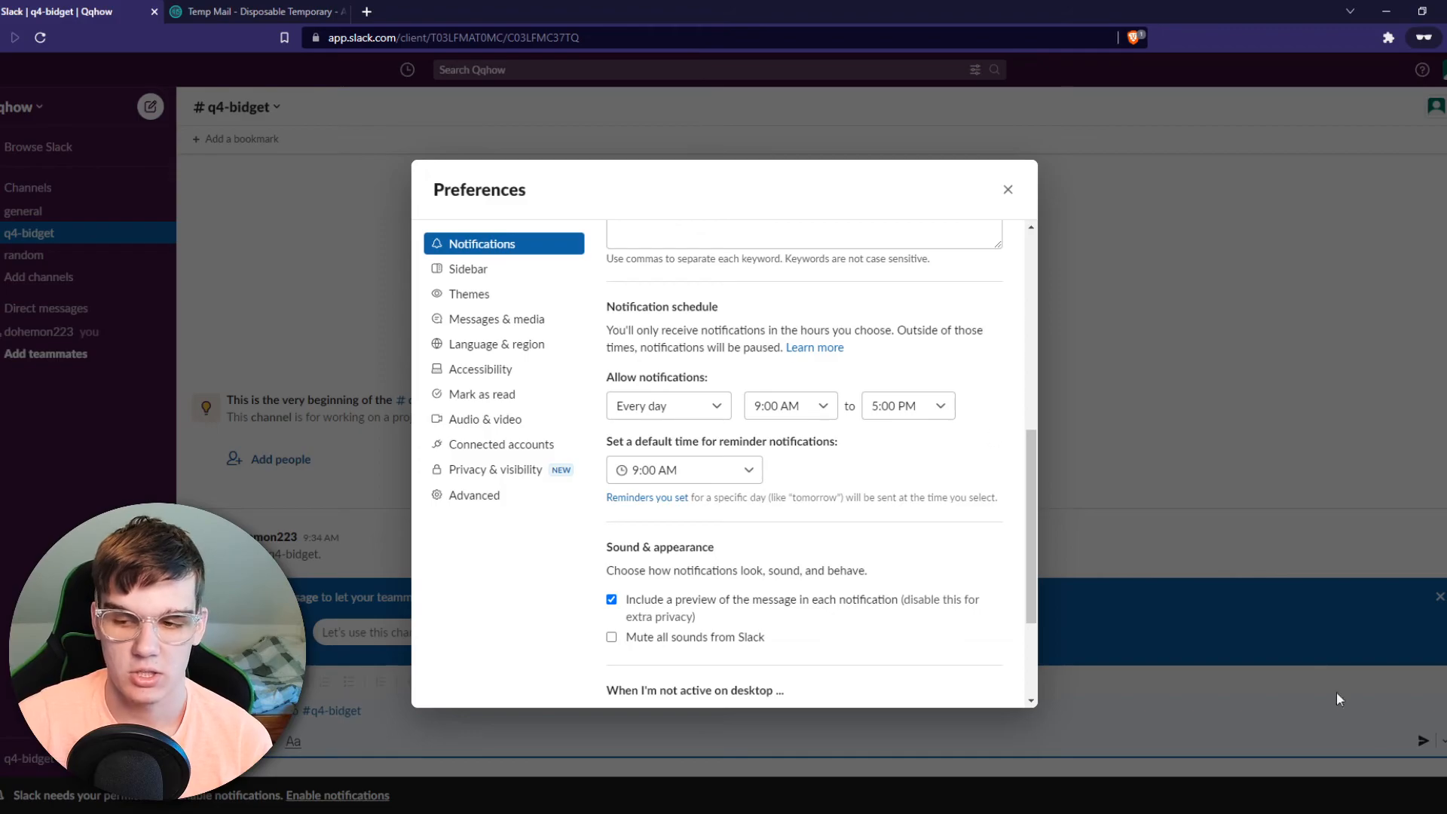